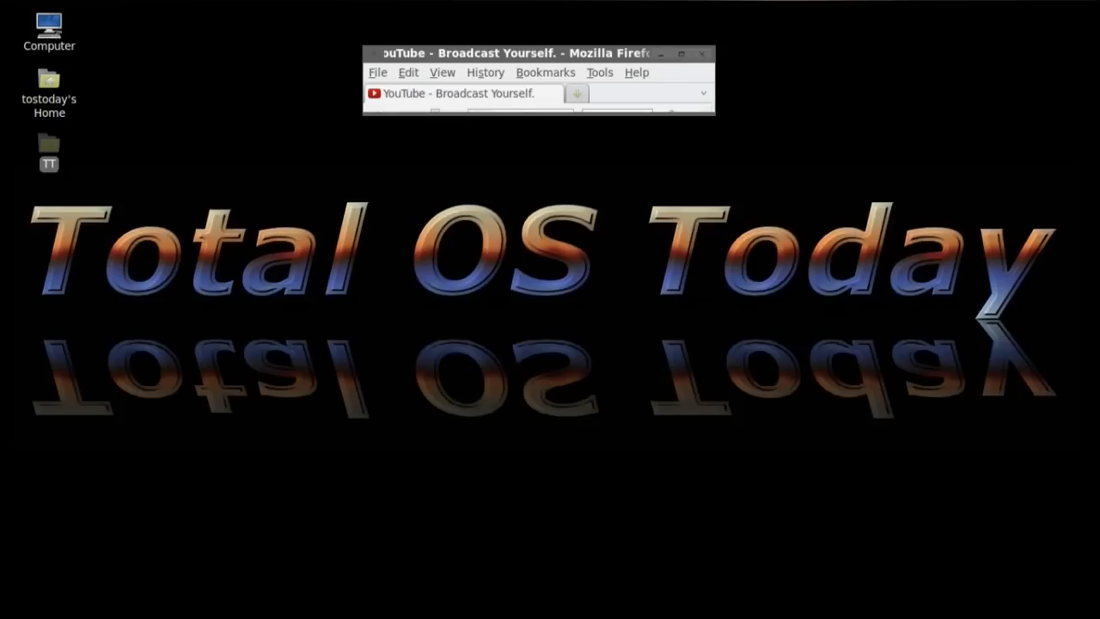
pyautogui.moveTo(993, 385)
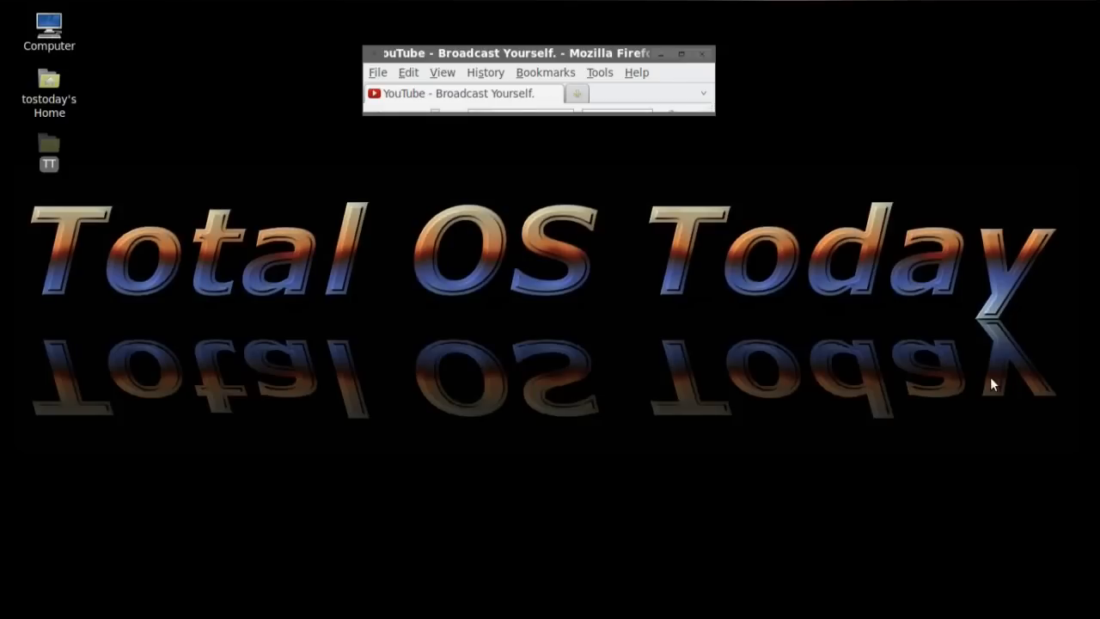
pyautogui.moveTo(695, 64)
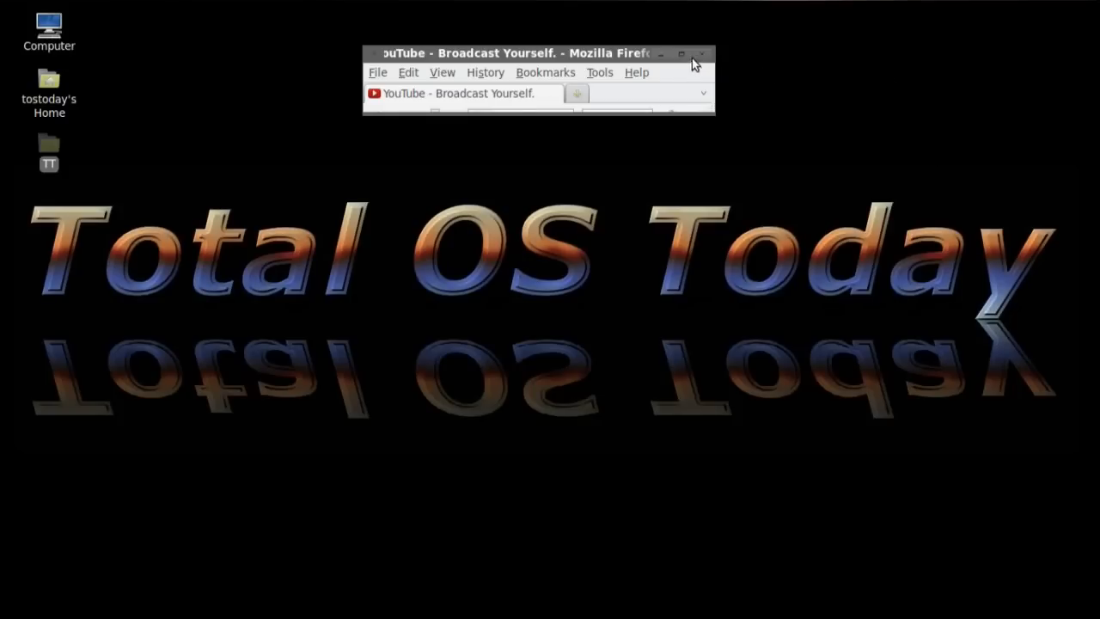
# - Maximize the Firefox window and return to the top of the All Comments page
pyautogui.click(681, 53)
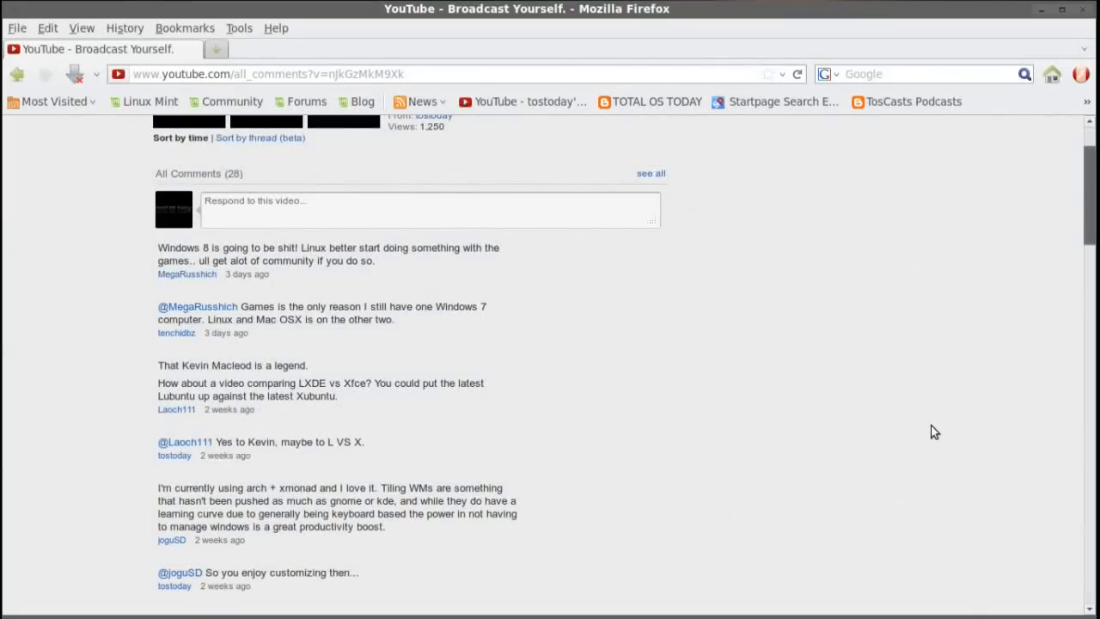
pyautogui.scroll(3)
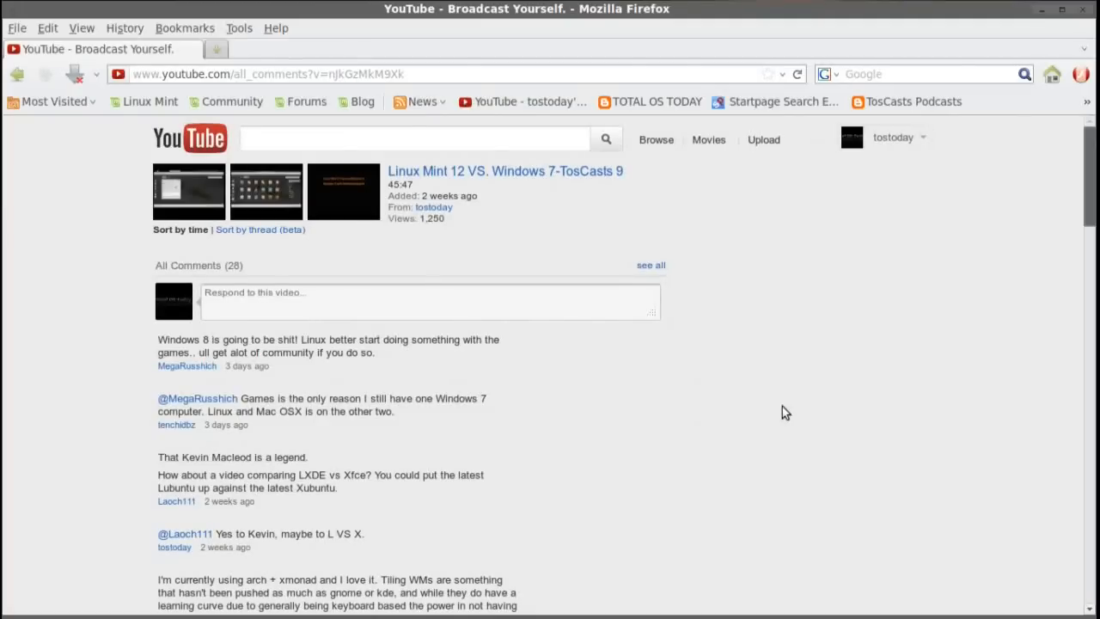
pyautogui.moveTo(816, 400)
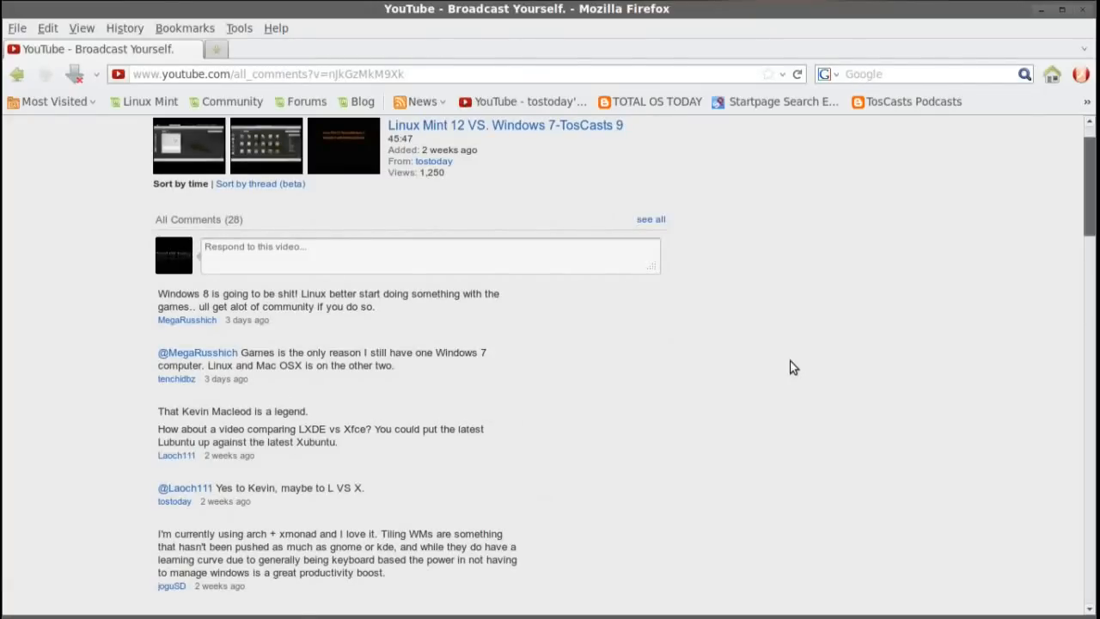
pyautogui.moveTo(983, 338)
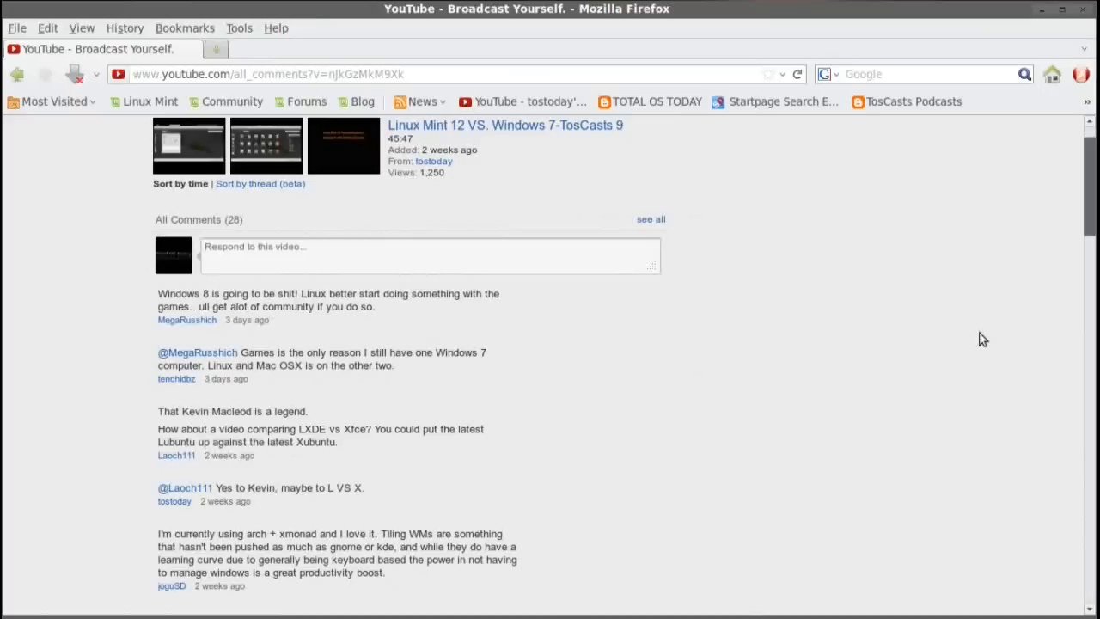
pyautogui.moveTo(918, 310)
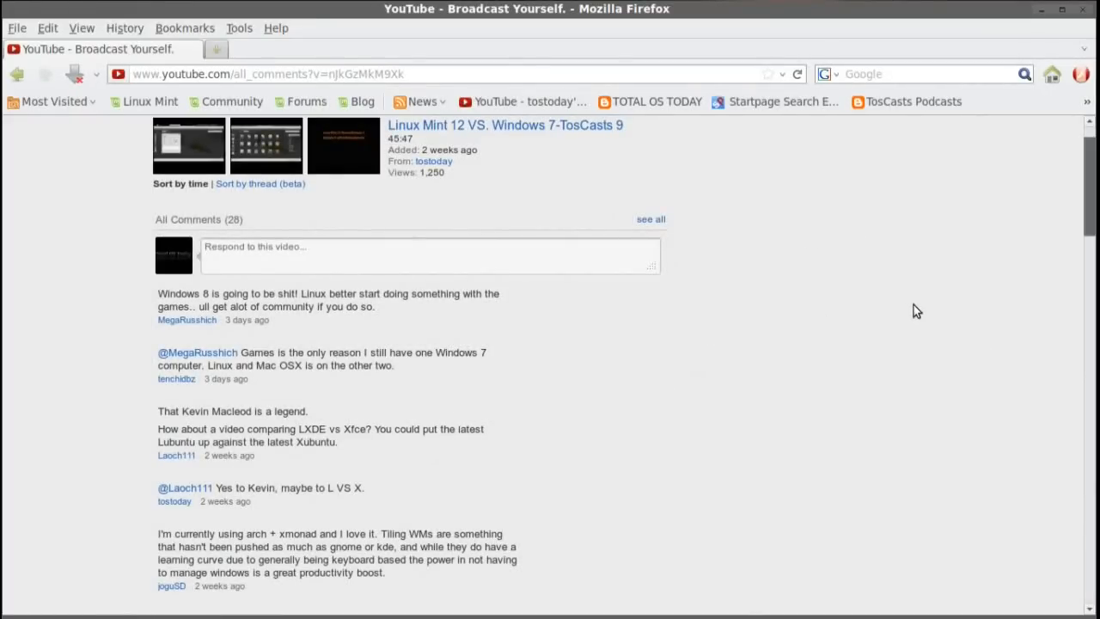
pyautogui.moveTo(744, 340)
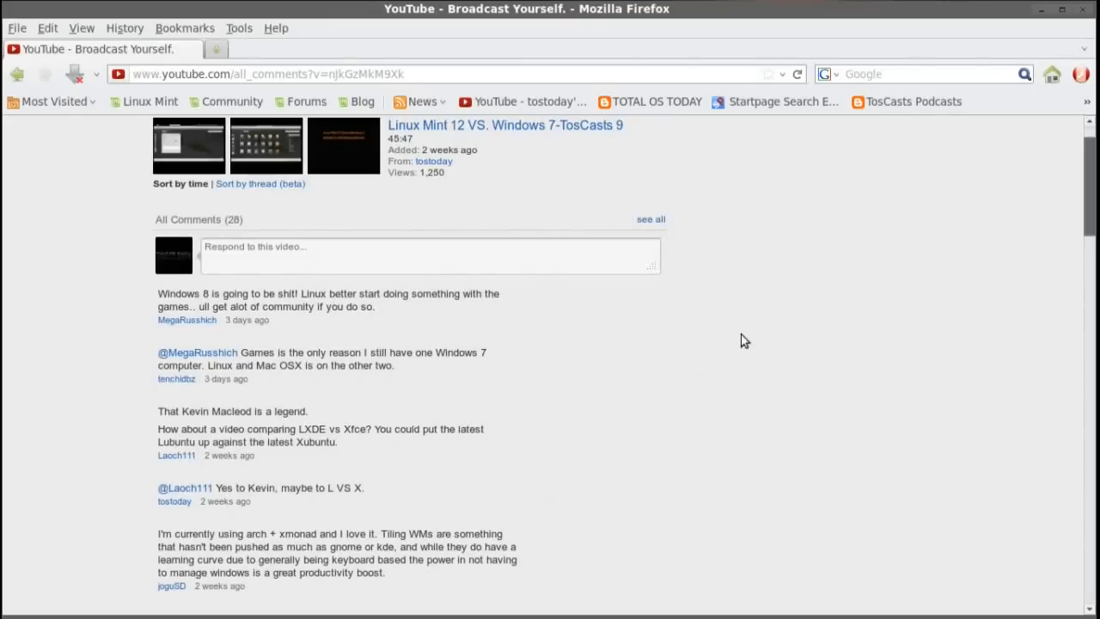
pyautogui.moveTo(773, 445)
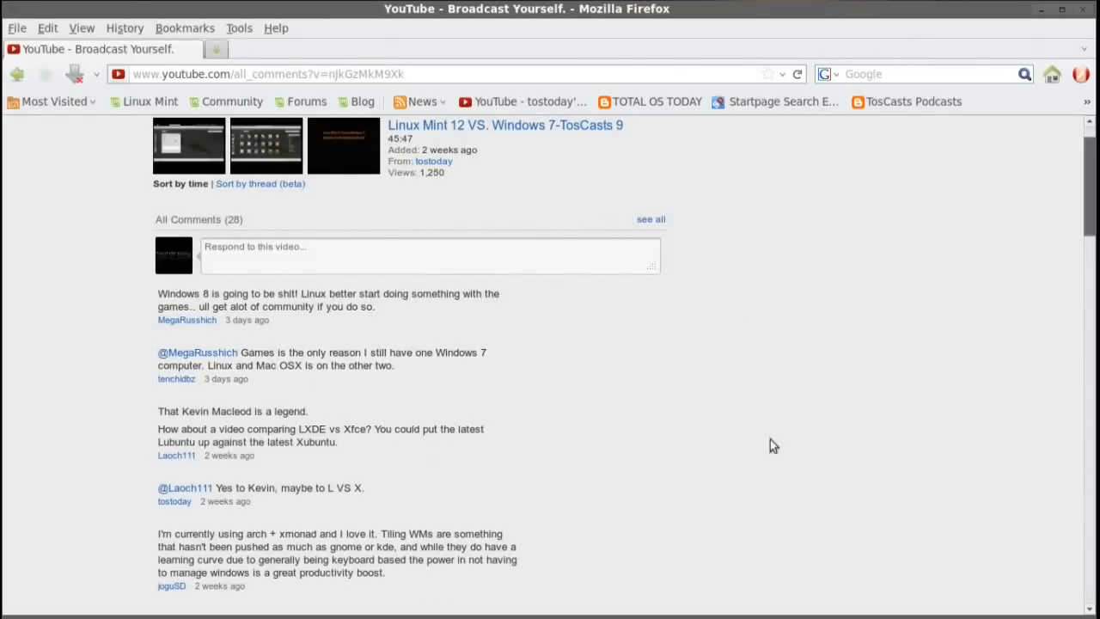
pyautogui.moveTo(110, 353)
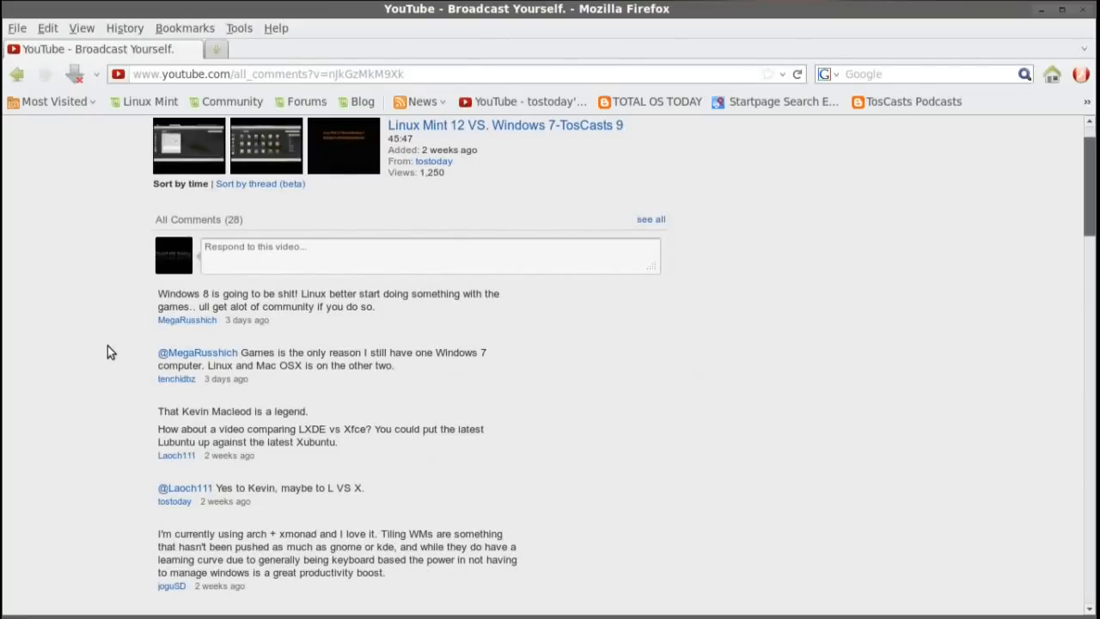
pyautogui.moveTo(124, 437)
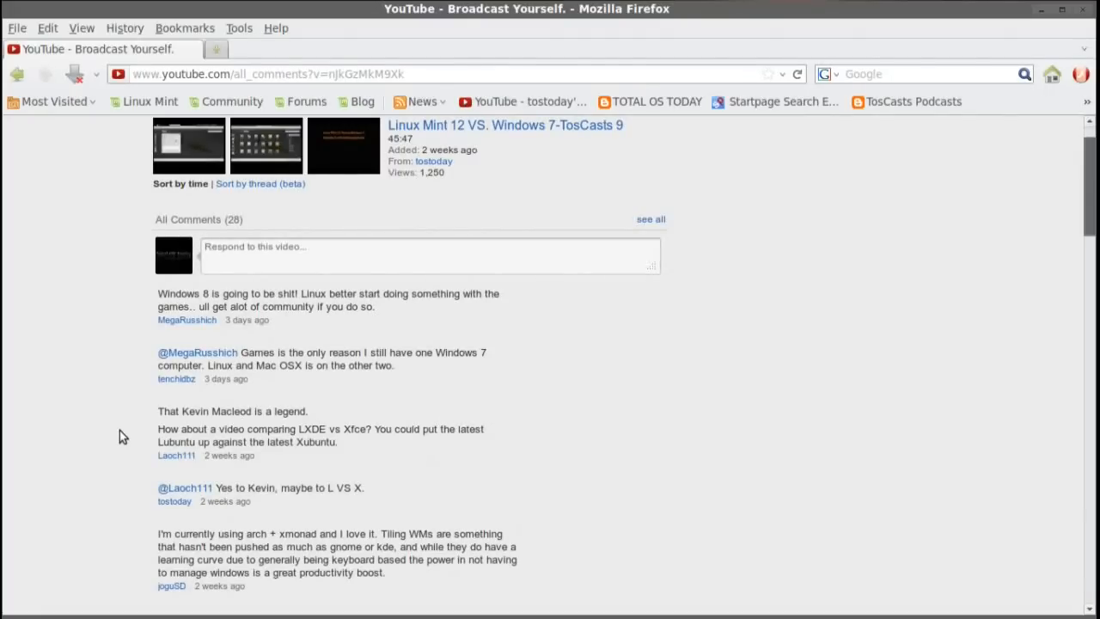
pyautogui.scroll(-3)
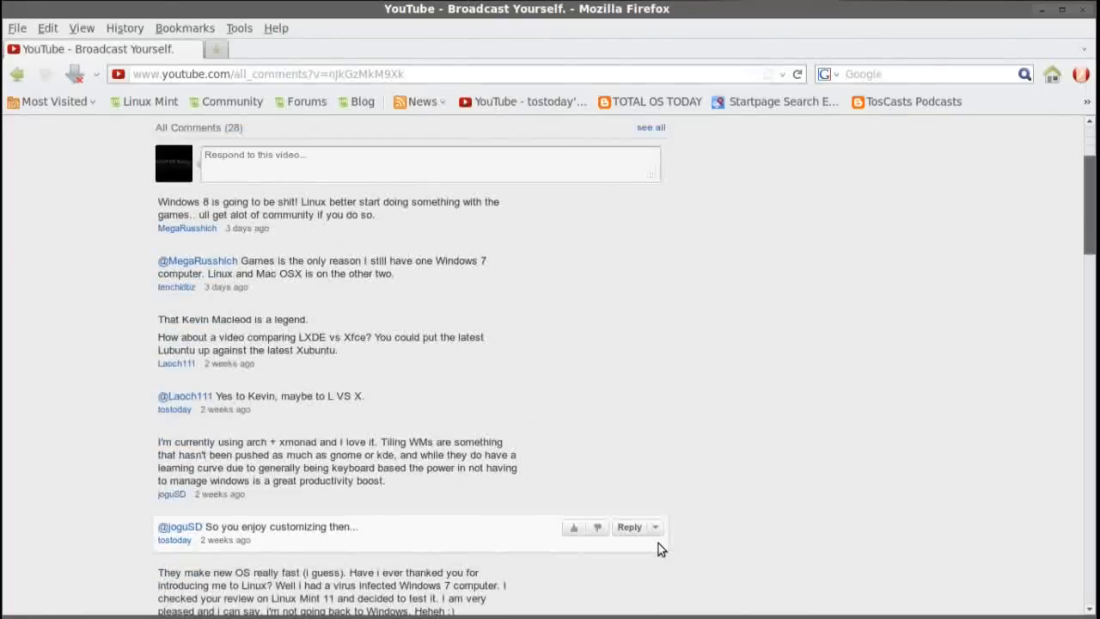
pyautogui.moveTo(113, 466)
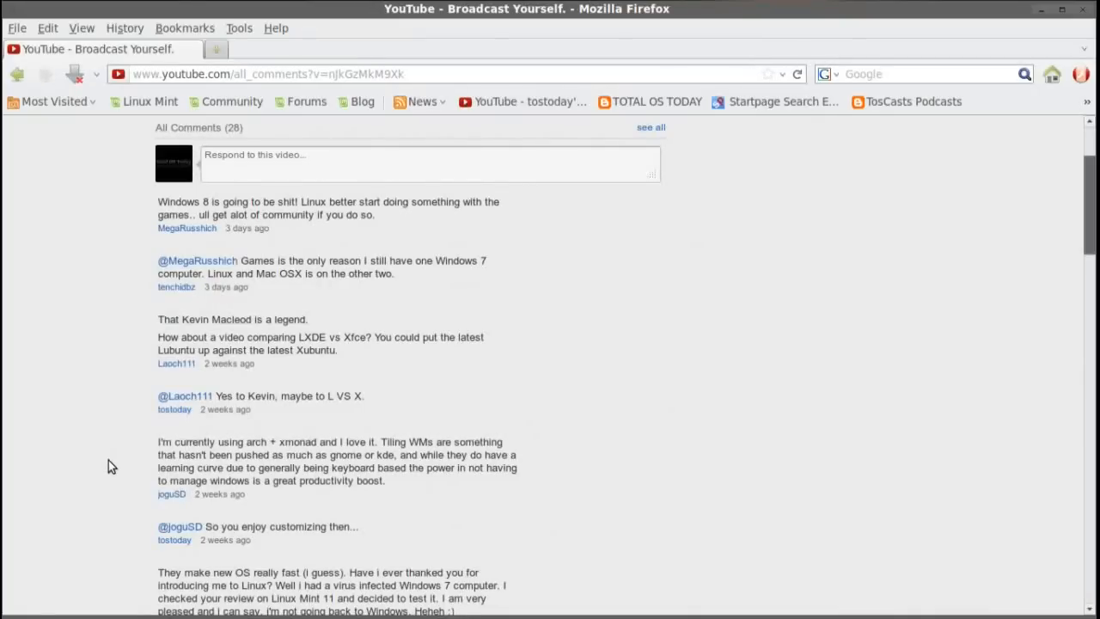
# - Scroll down to the new Linux OS, dual-boot Win7/Mint12 and Compiz ideas comments
pyautogui.scroll(-3)
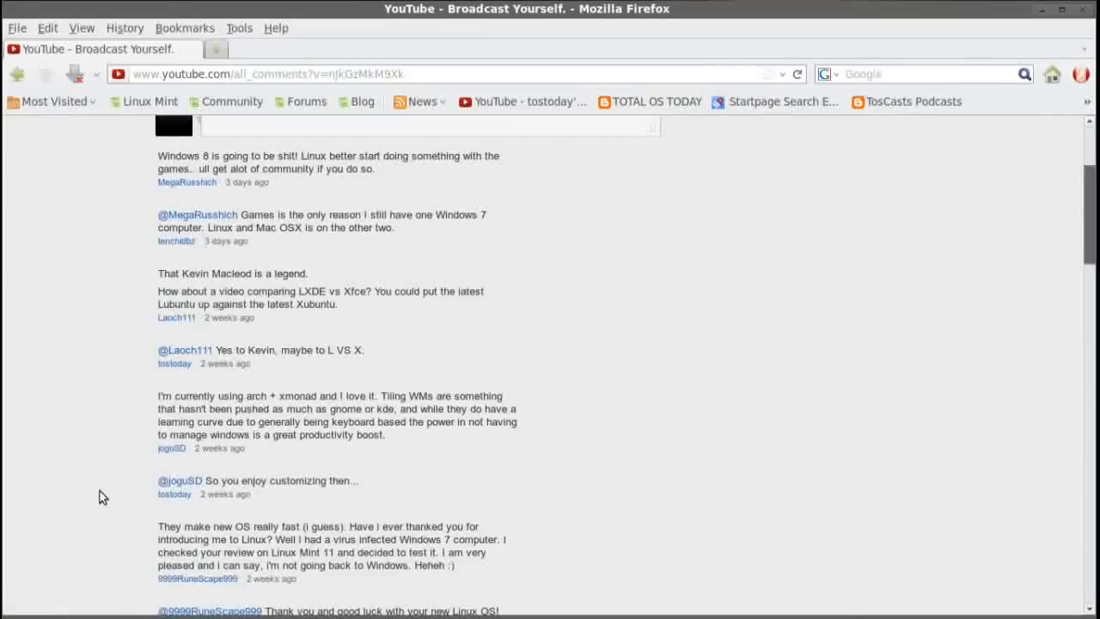
pyautogui.scroll(-3)
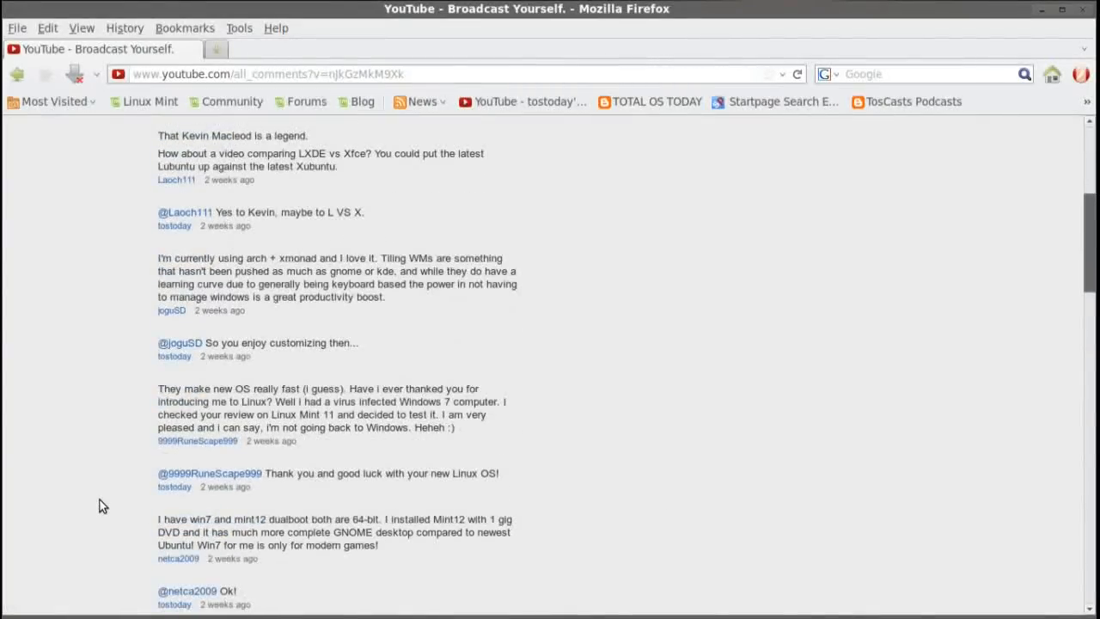
pyautogui.scroll(-3)
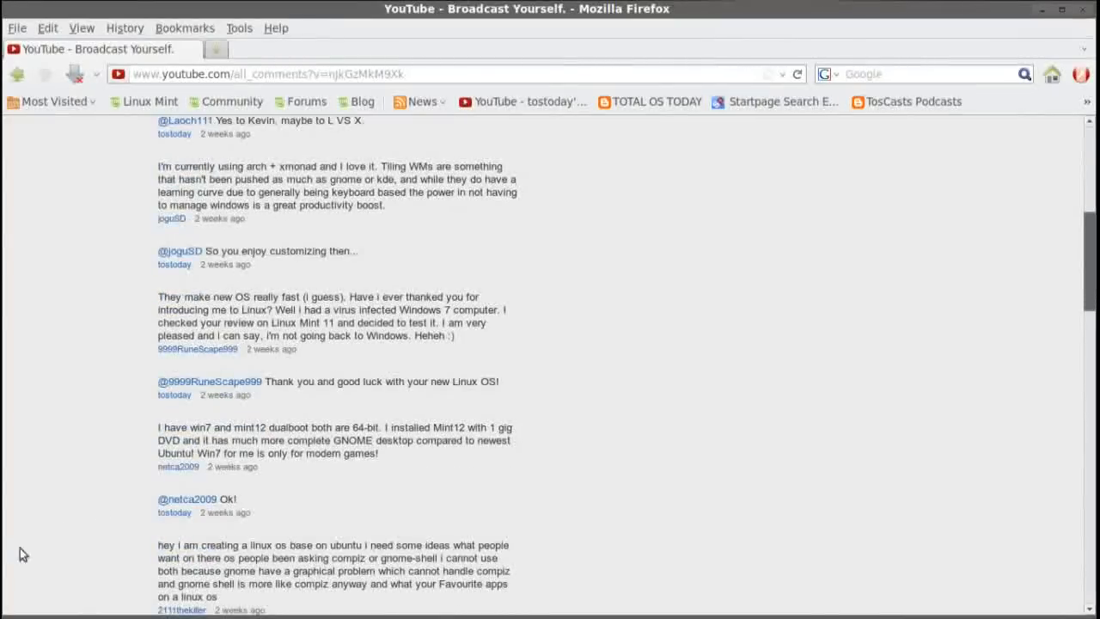
pyautogui.moveTo(398, 406)
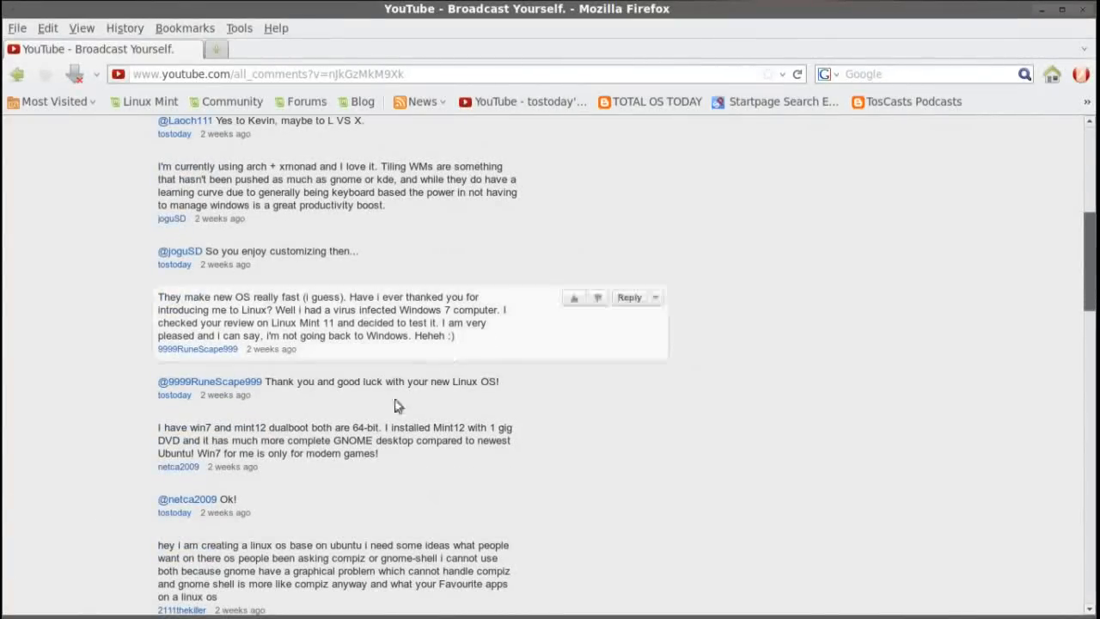
pyautogui.moveTo(471, 461)
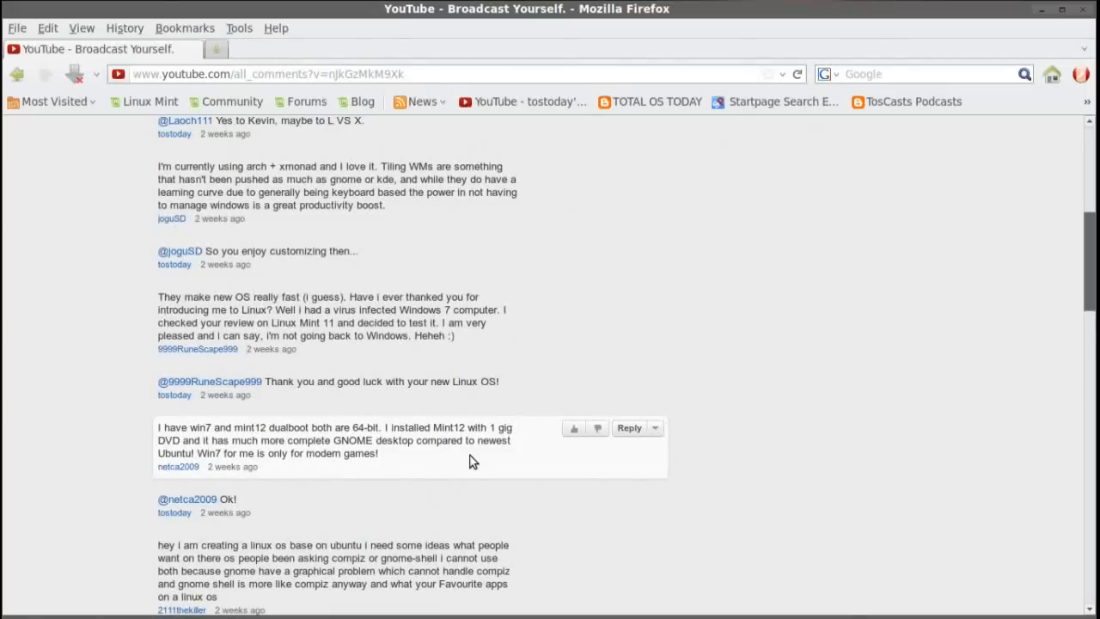
# - Scroll down past the codec and E17 replies to the Ubuntu 11.10 64-bit user's comment
pyautogui.scroll(-3)
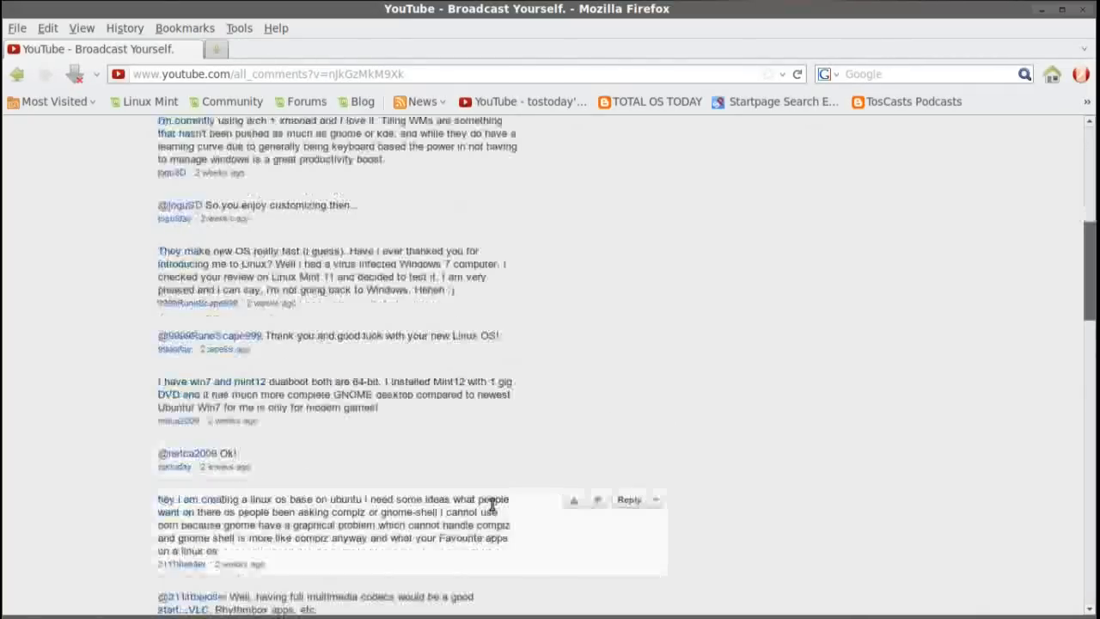
pyautogui.scroll(-3)
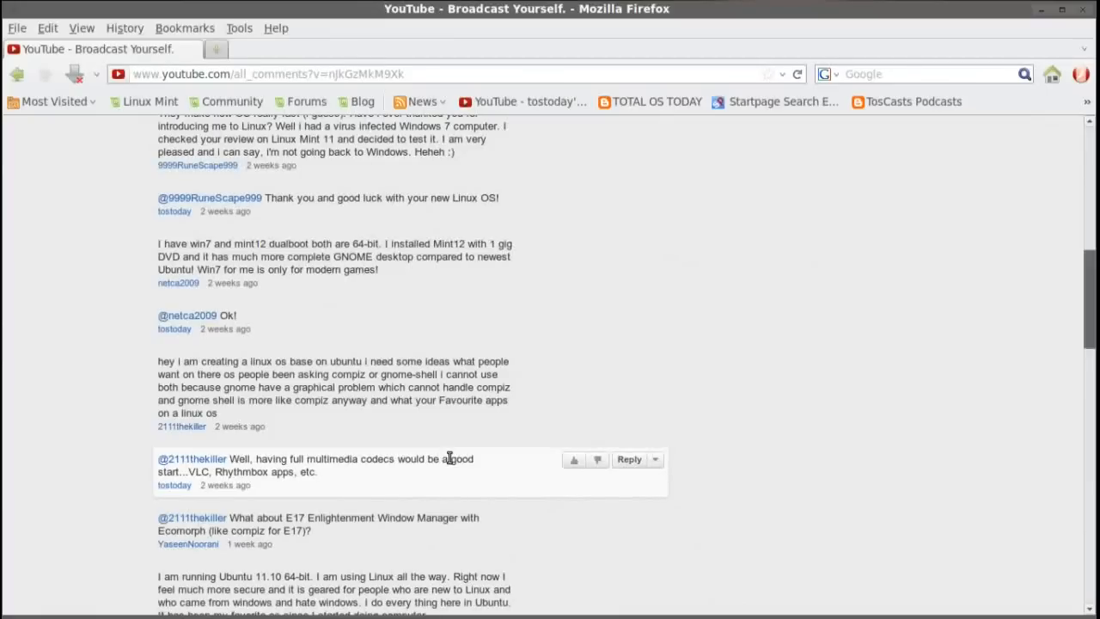
pyautogui.moveTo(446, 461)
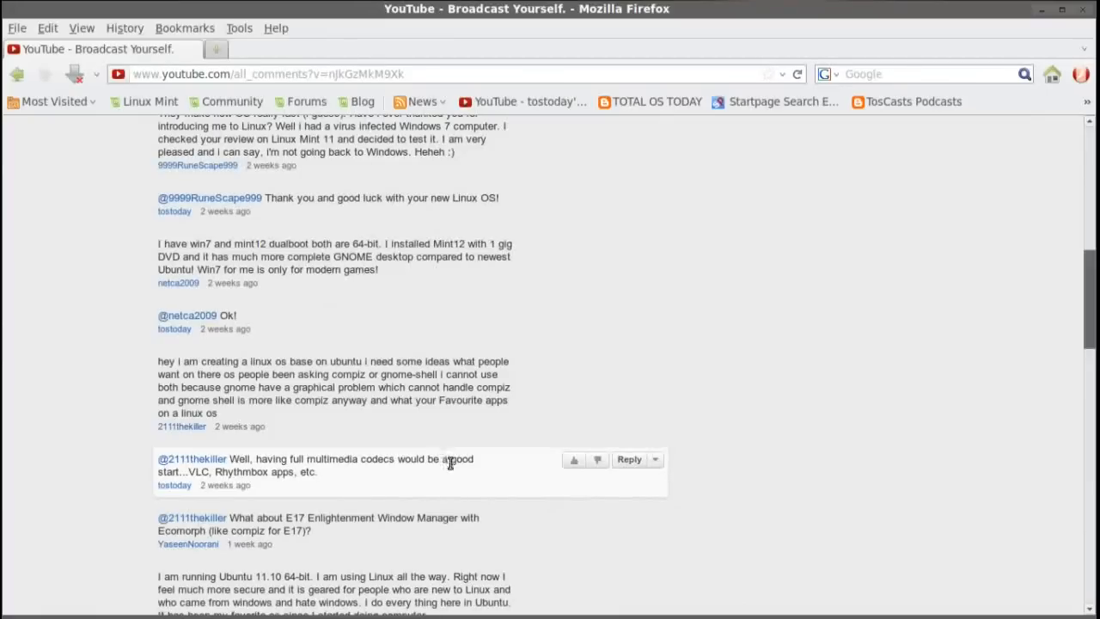
pyautogui.scroll(-3)
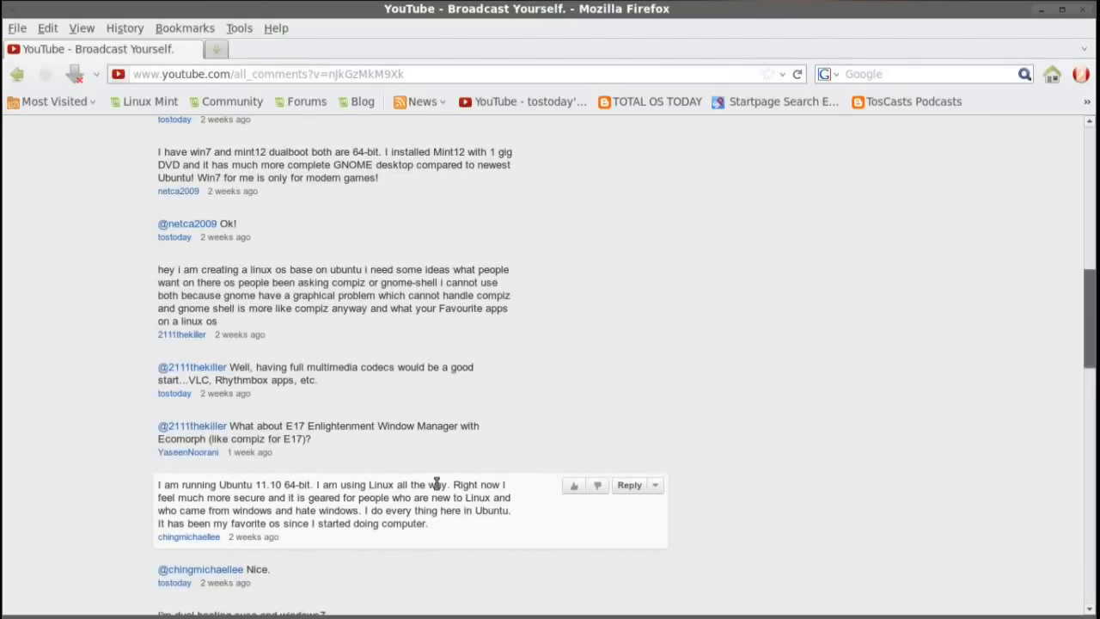
pyautogui.scroll(-3)
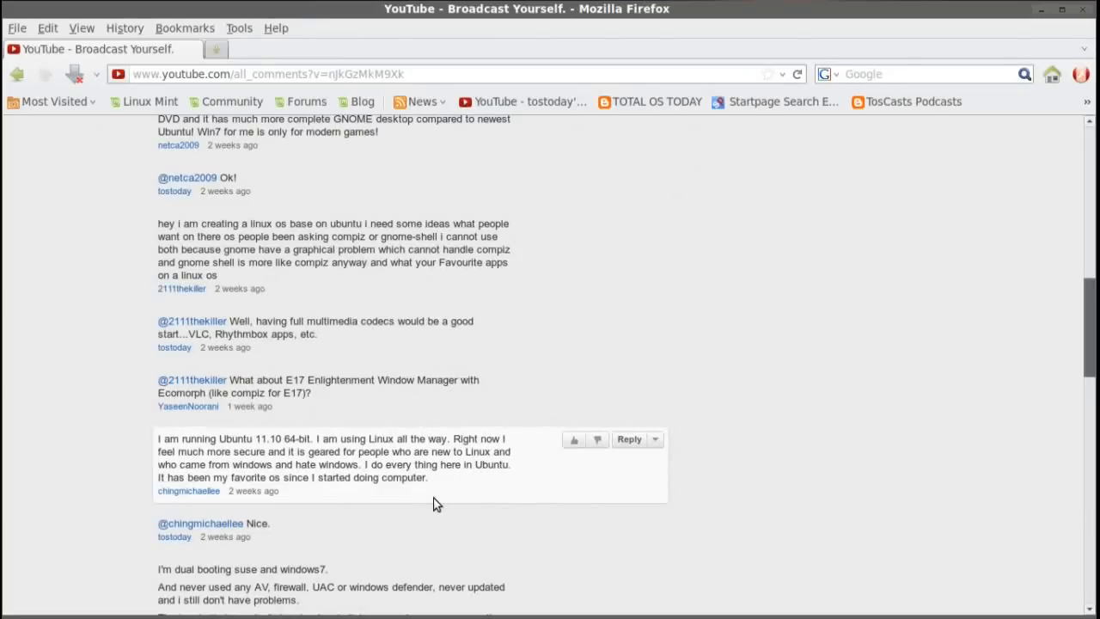
pyautogui.scroll(-3)
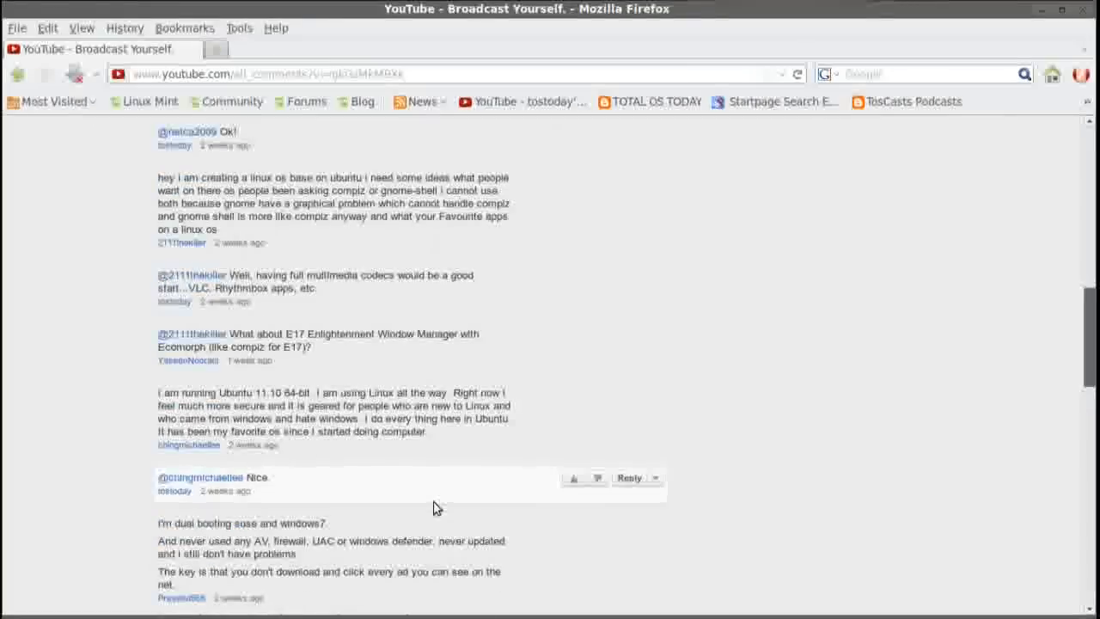
pyautogui.scroll(-3)
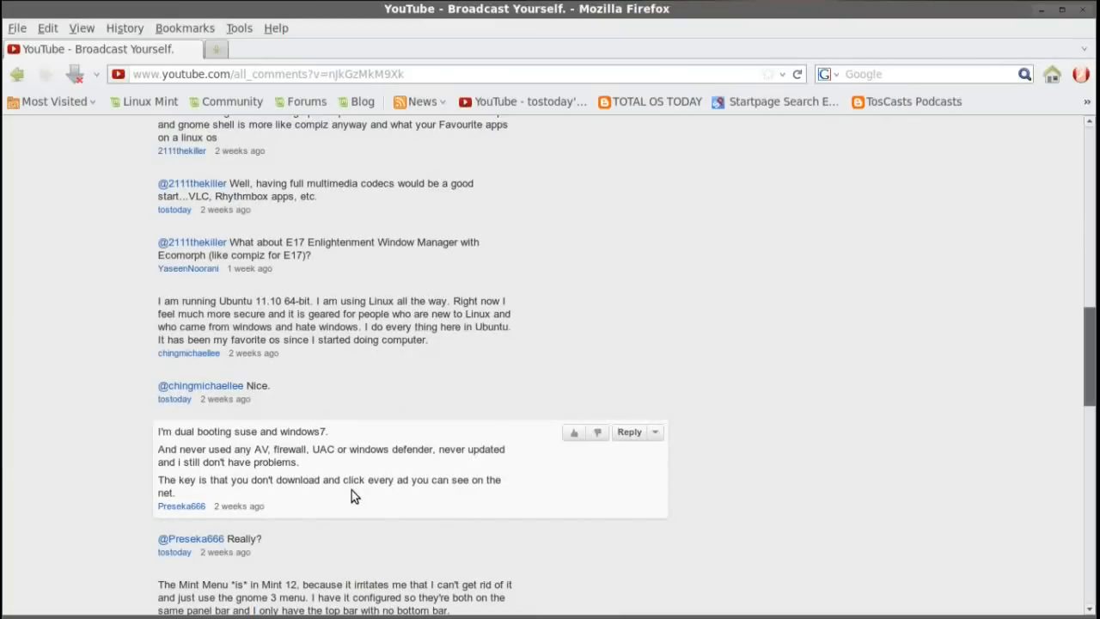
pyautogui.scroll(-3)
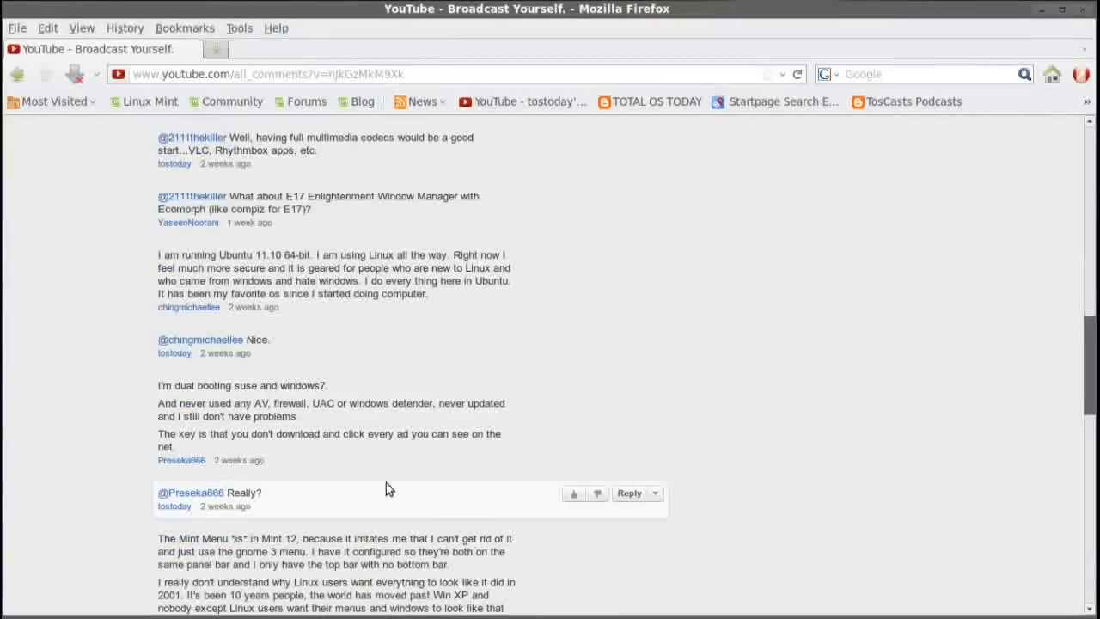
pyautogui.moveTo(605, 241)
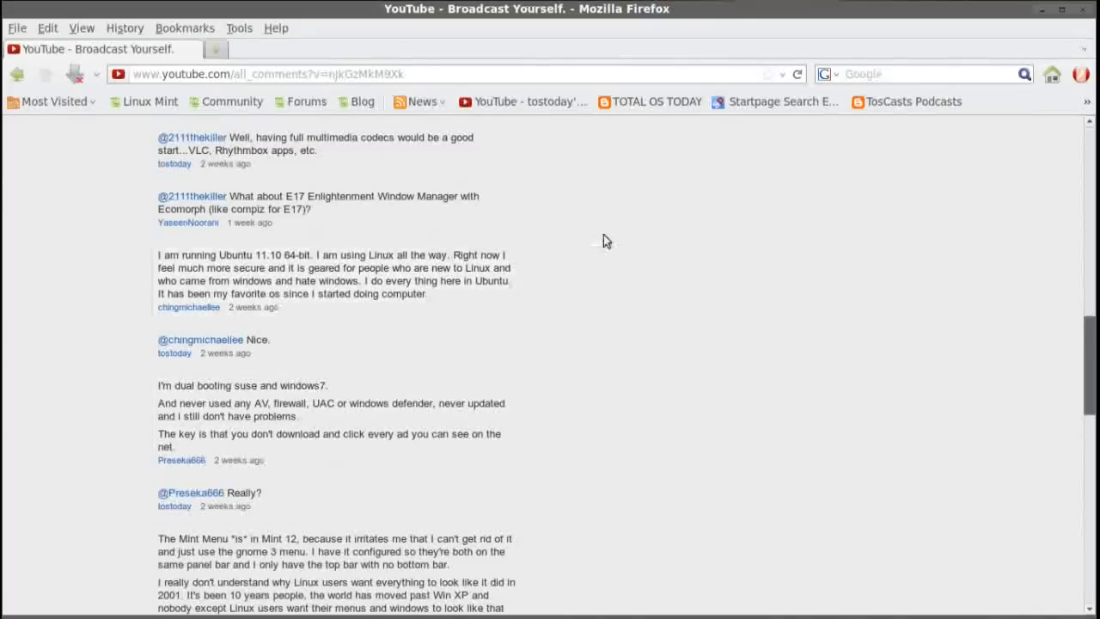
pyautogui.moveTo(583, 426)
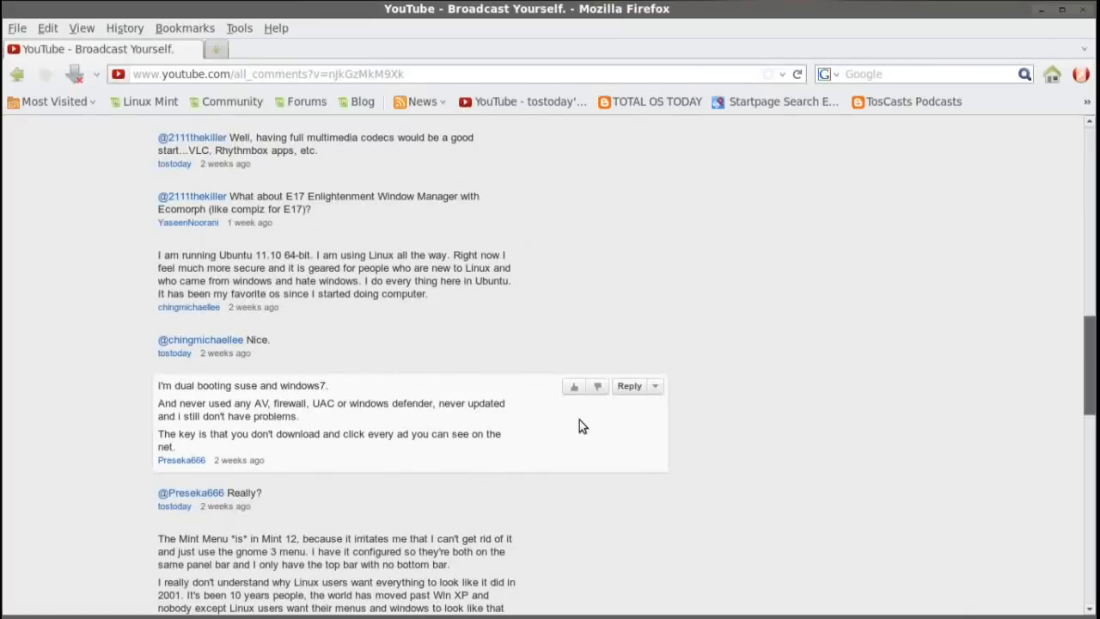
pyautogui.scroll(-3)
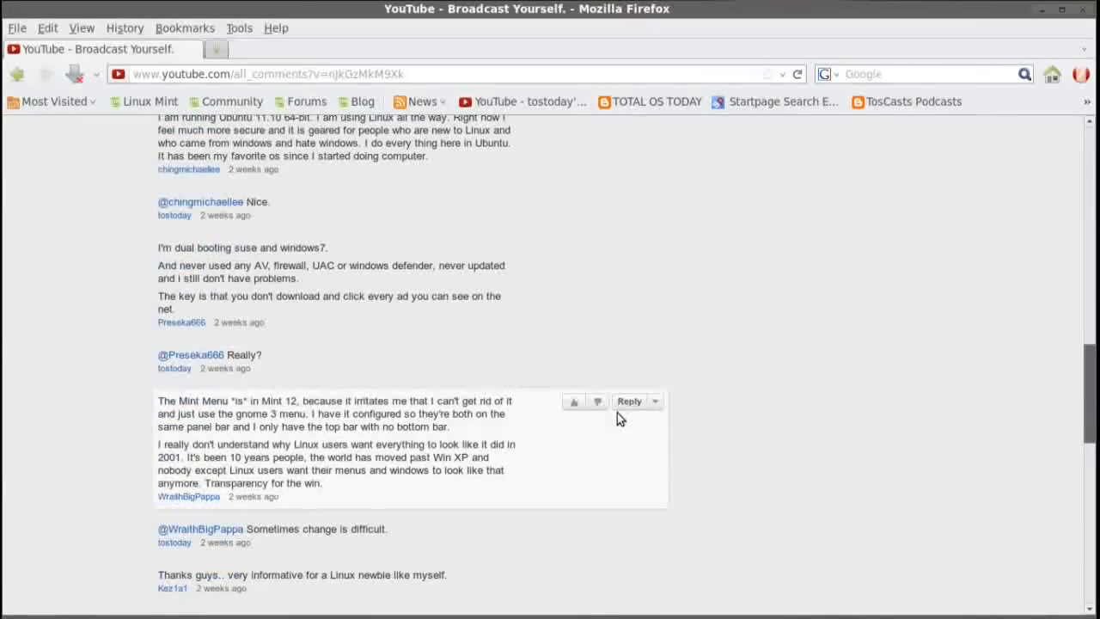
pyautogui.scroll(-3)
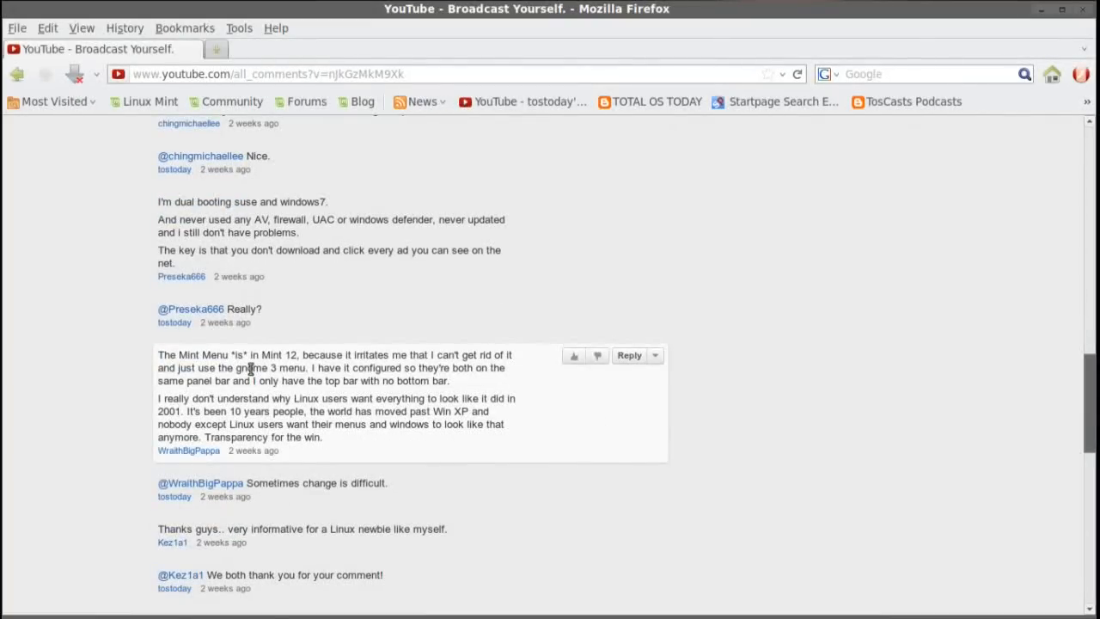
pyautogui.moveTo(406, 395)
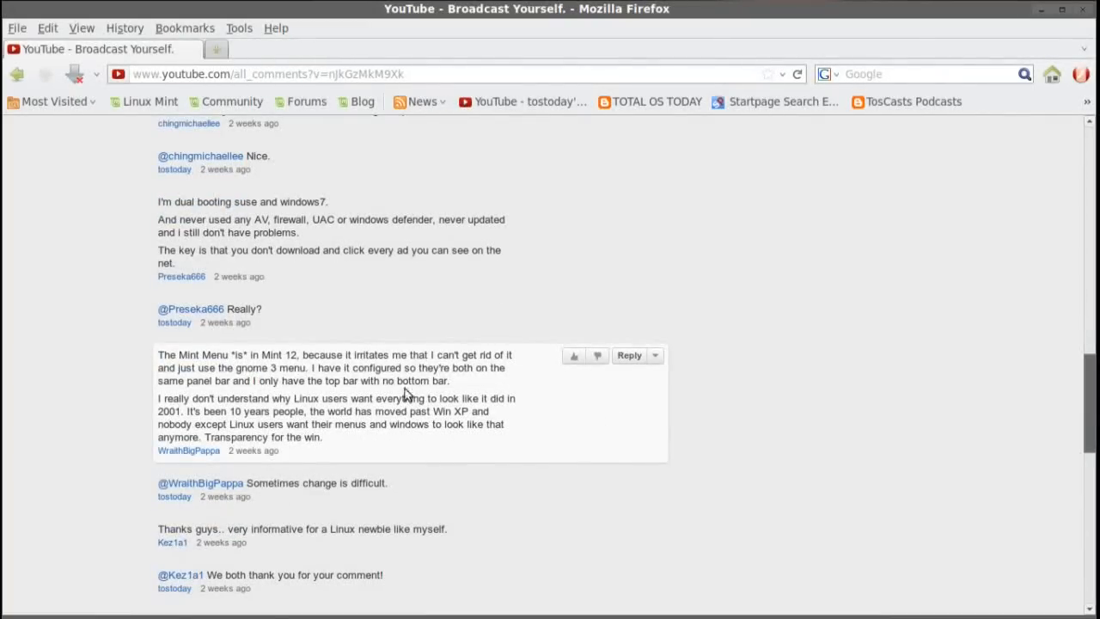
pyautogui.moveTo(512, 399)
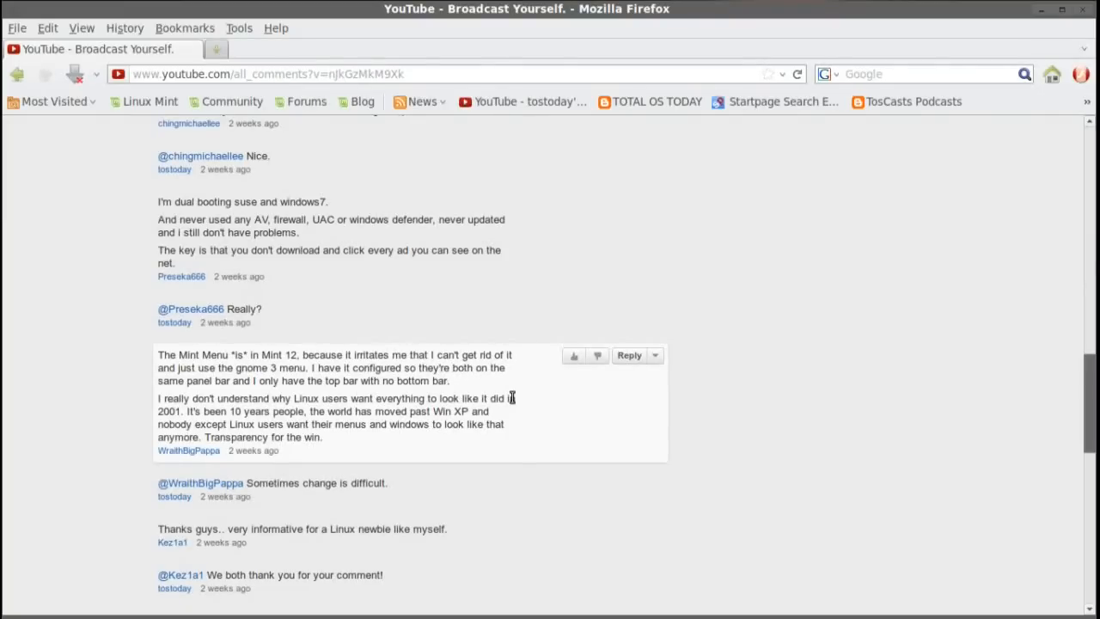
pyautogui.moveTo(550, 414)
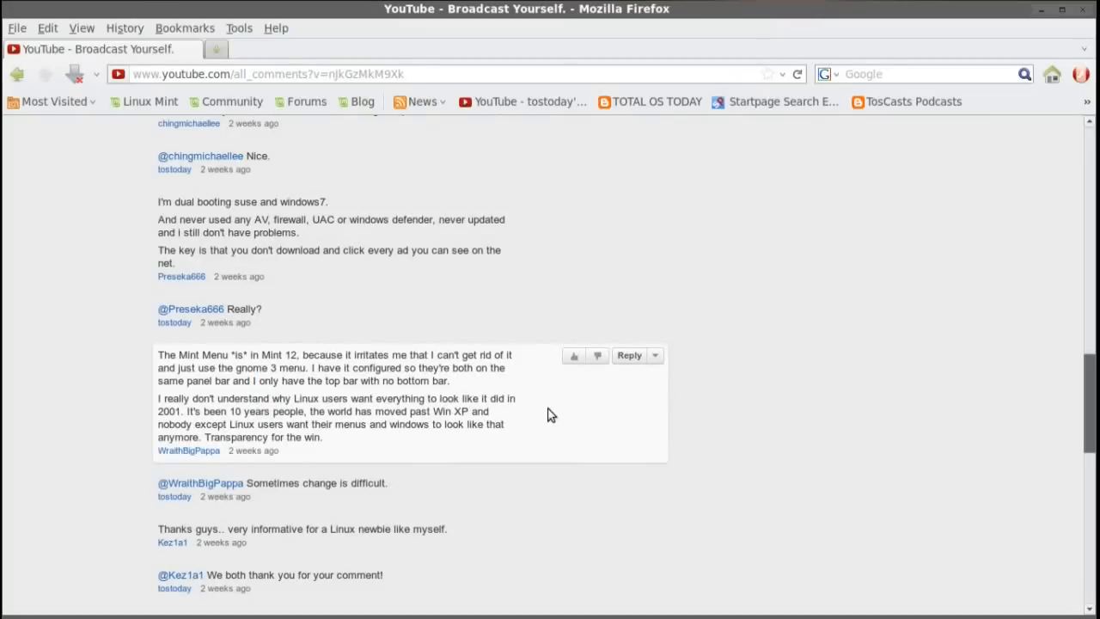
pyautogui.scroll(-3)
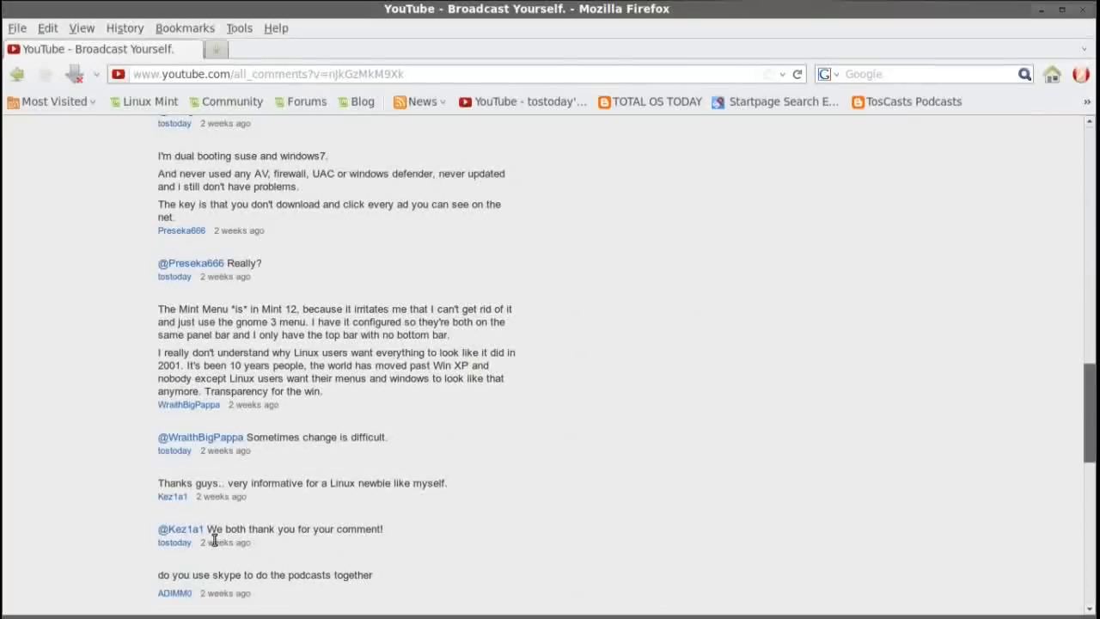
pyautogui.moveTo(289, 497)
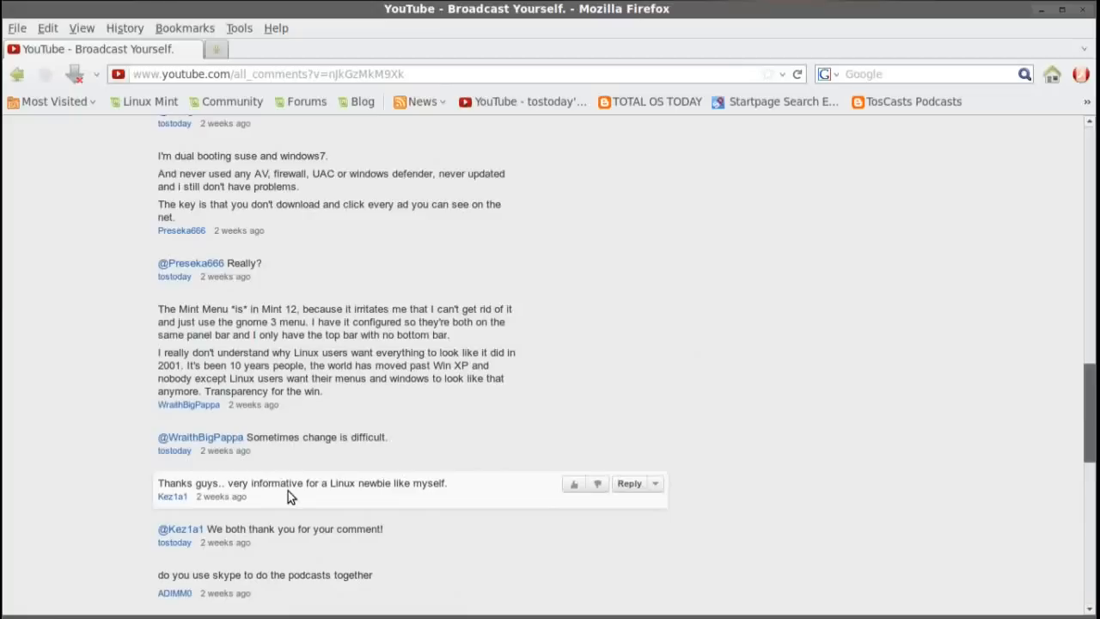
pyautogui.moveTo(494, 537)
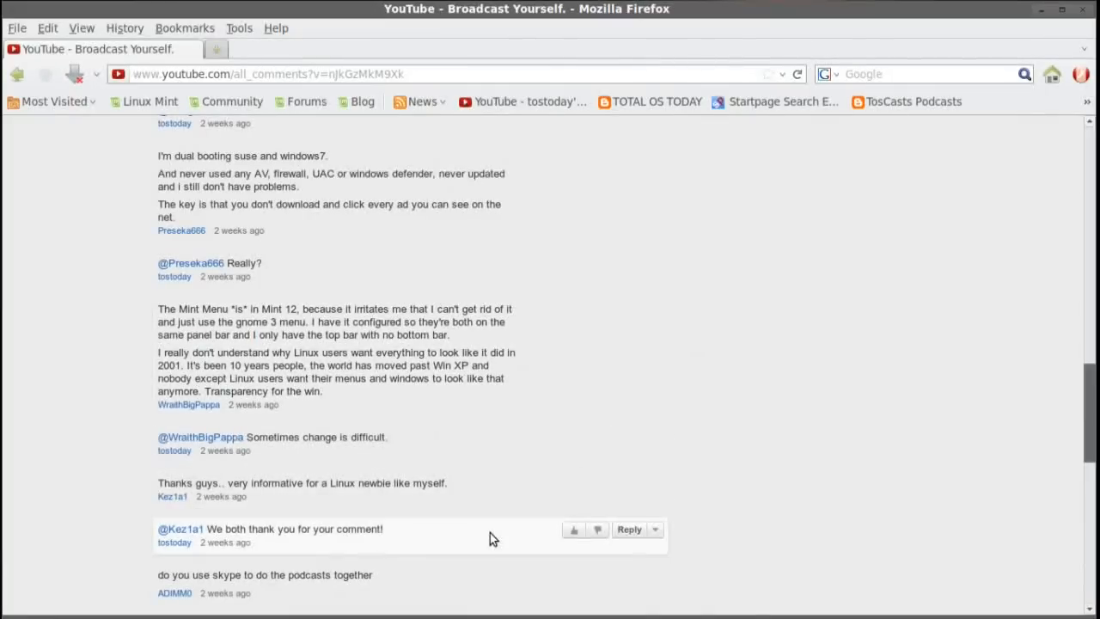
pyautogui.scroll(-3)
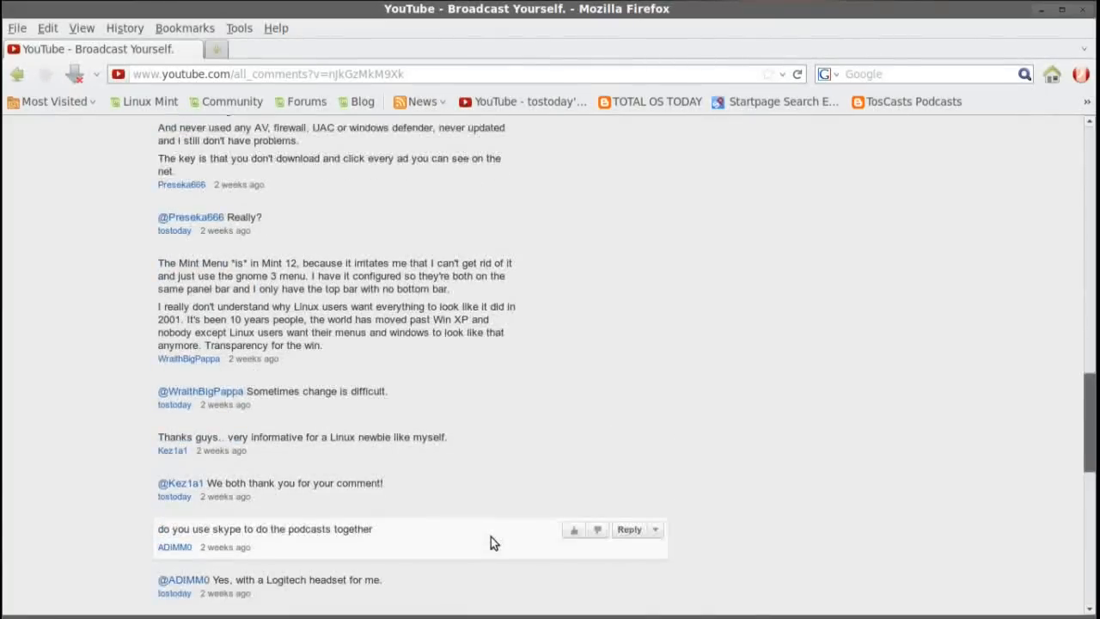
# - Reach the final hardware-recognition comment, then close Firefox to the desktop
pyautogui.scroll(-3)
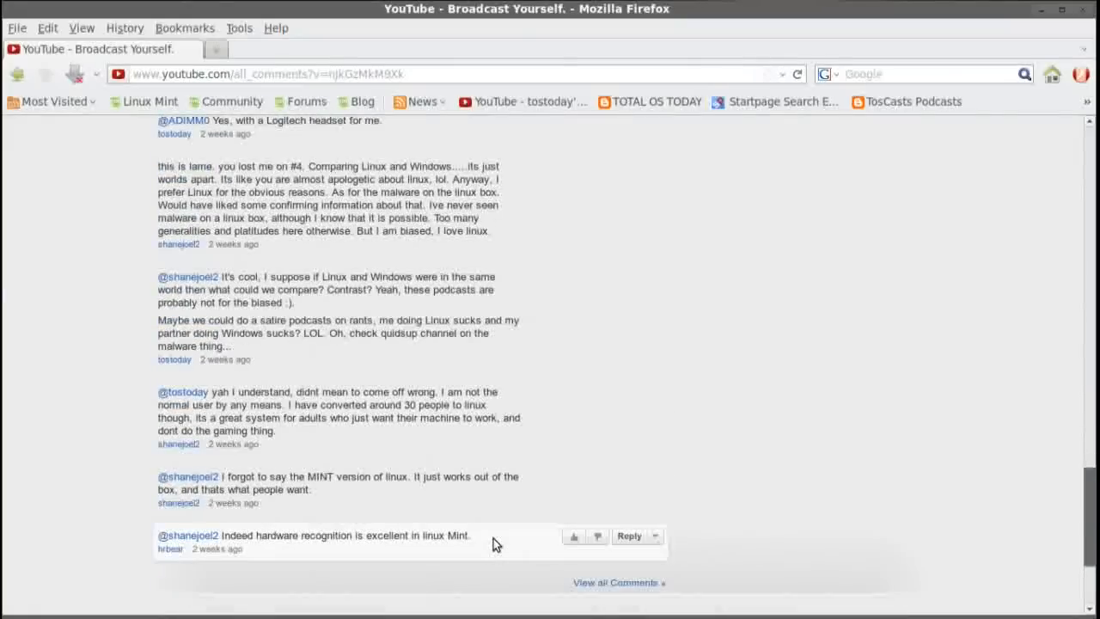
pyautogui.moveTo(420, 461)
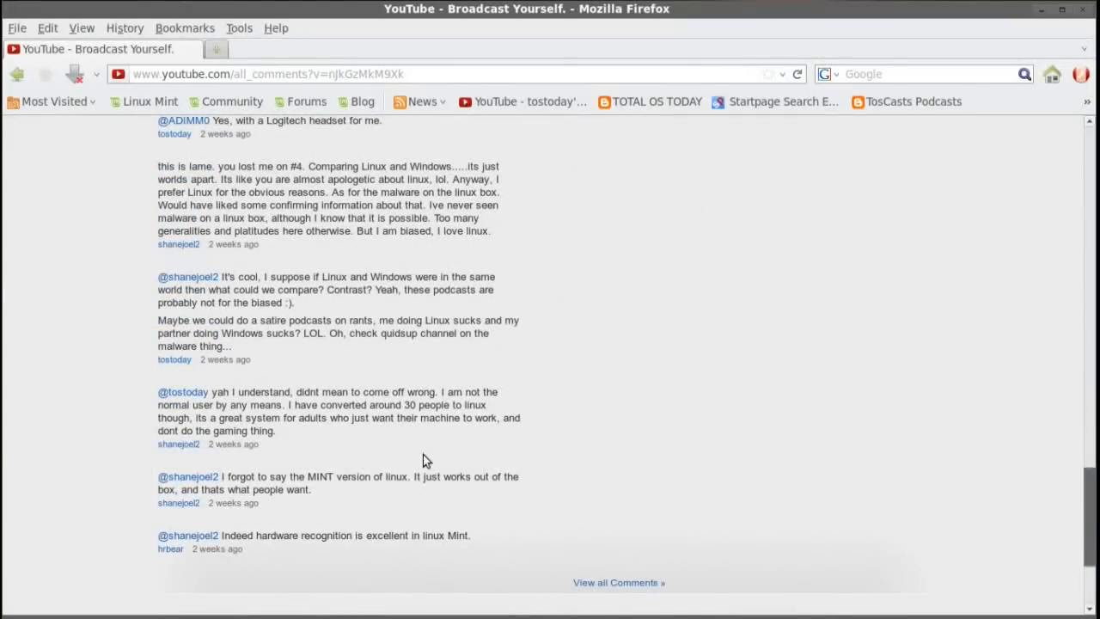
pyautogui.moveTo(340, 454)
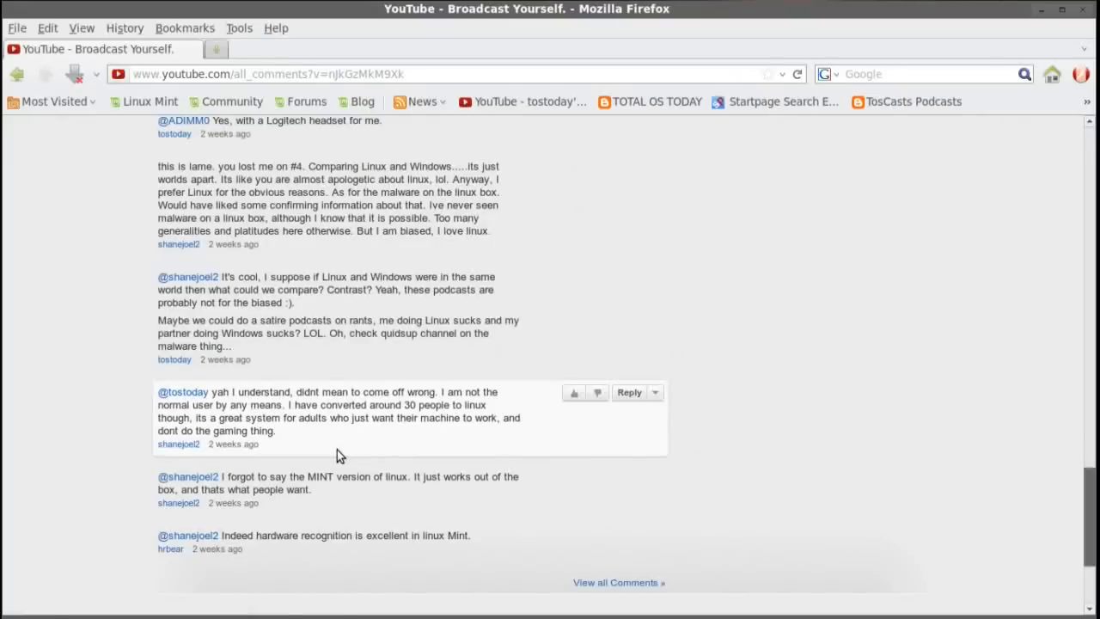
pyautogui.moveTo(292, 553)
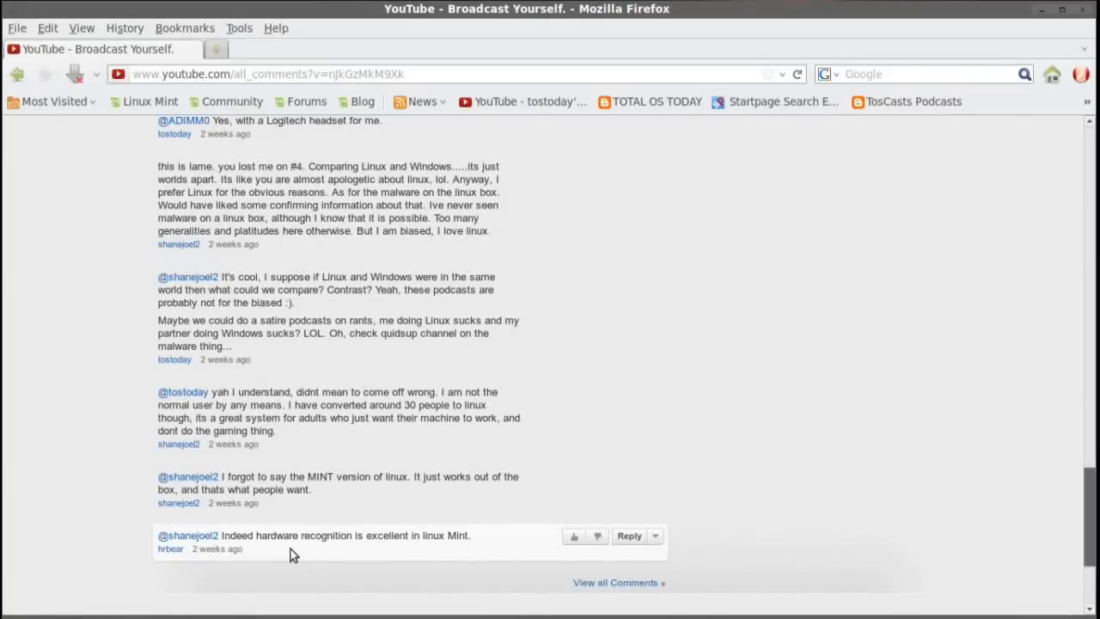
pyautogui.moveTo(642, 505)
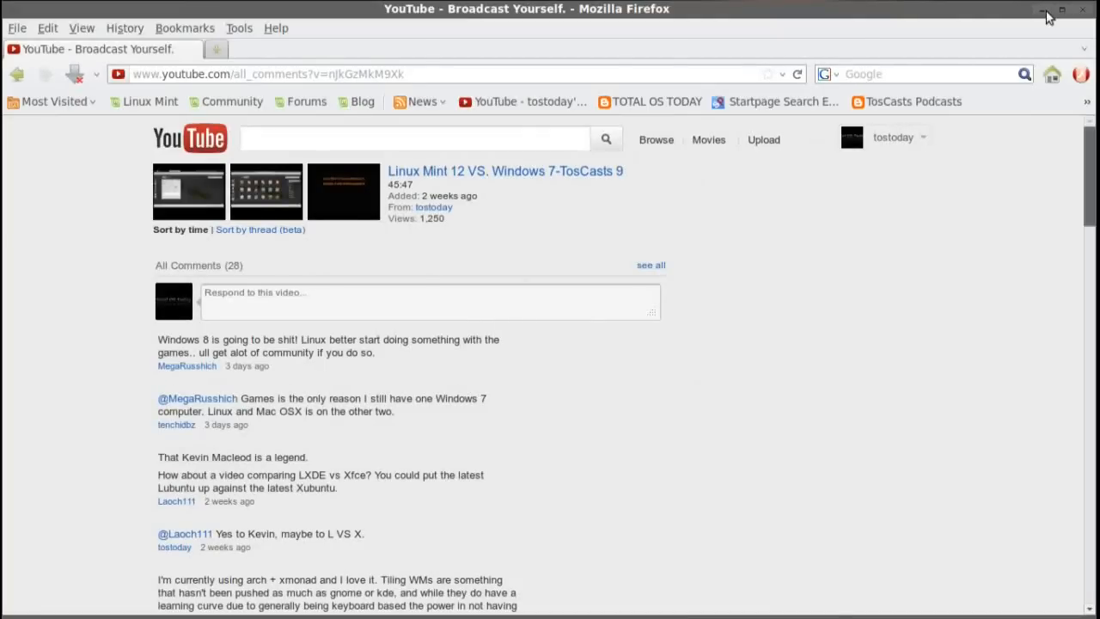
pyautogui.click(1041, 10)
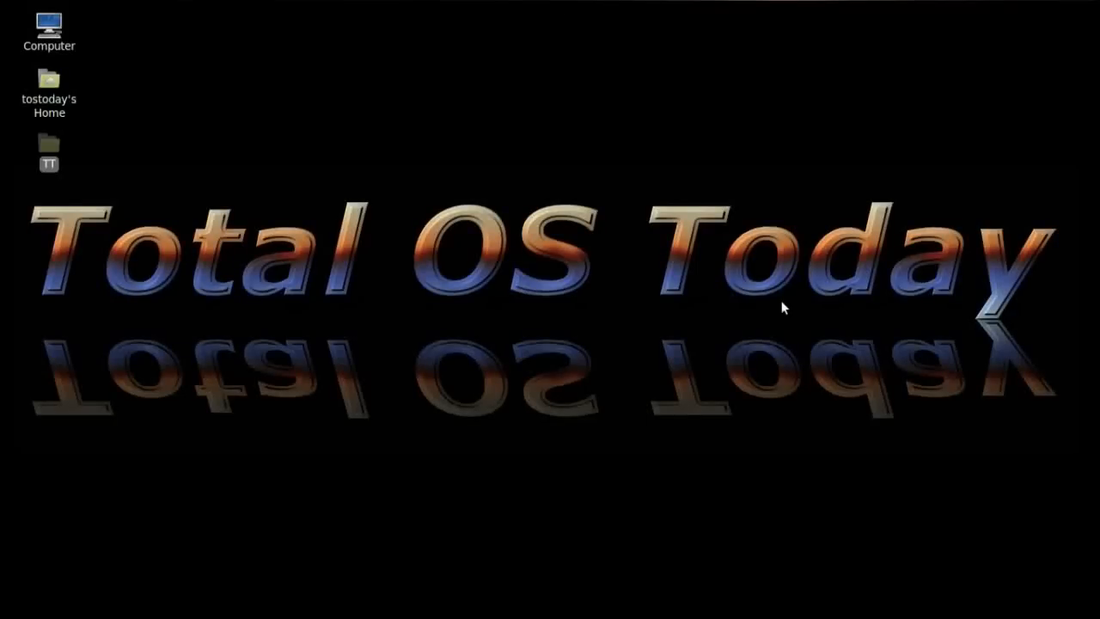